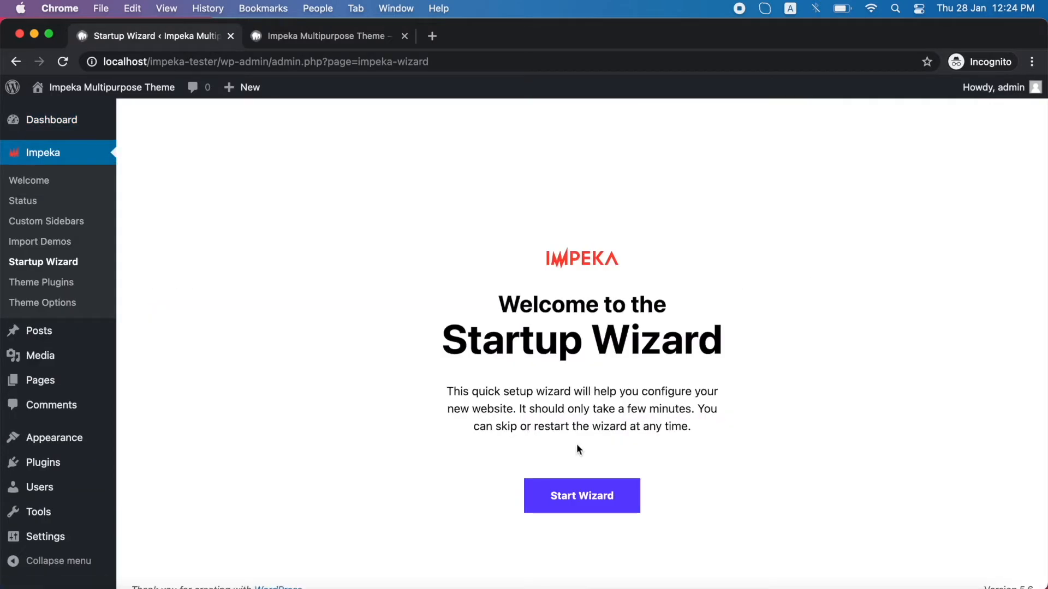
Begin the Impeka Startup Wizard from its welcome page
click(580, 496)
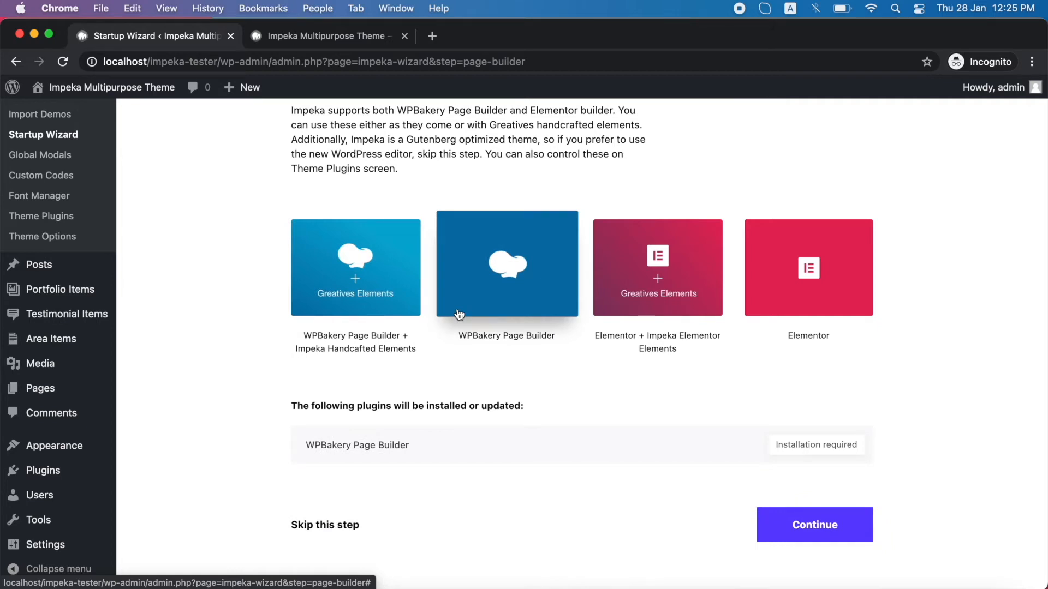
mouse_move(618, 254)
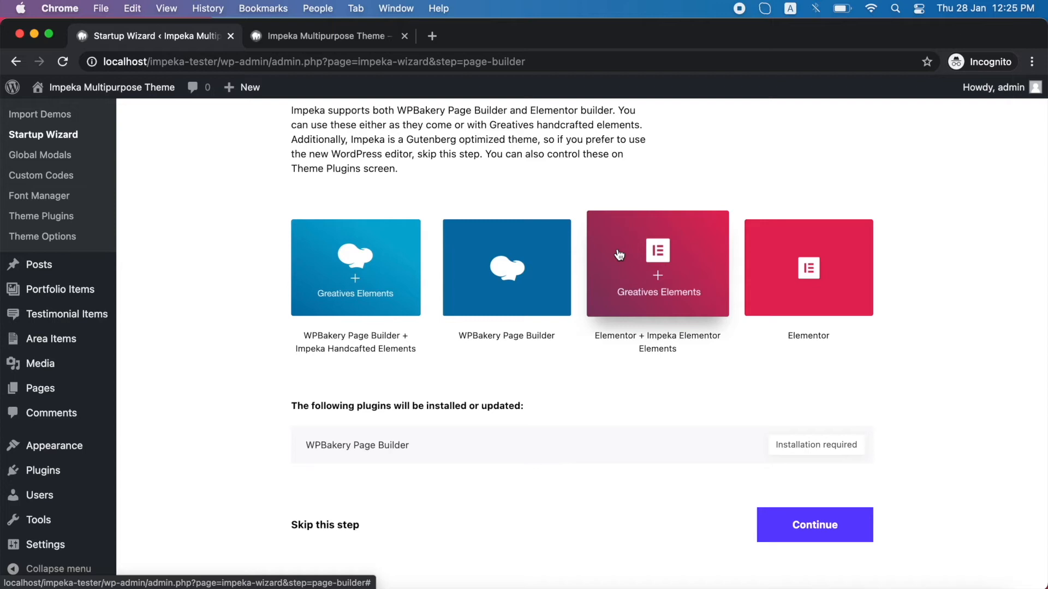
Select the WPBakery Page Builder + Impeka Handcrafted Elements card
click(807, 267)
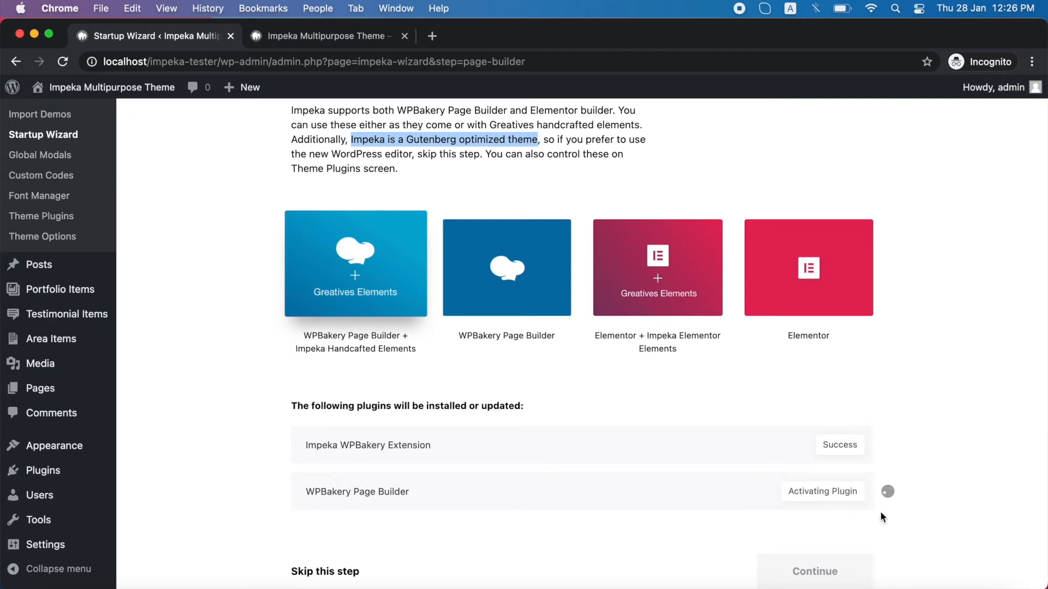
Continue past the installed WPBakery plugins to the Recommended Plugins step
click(814, 571)
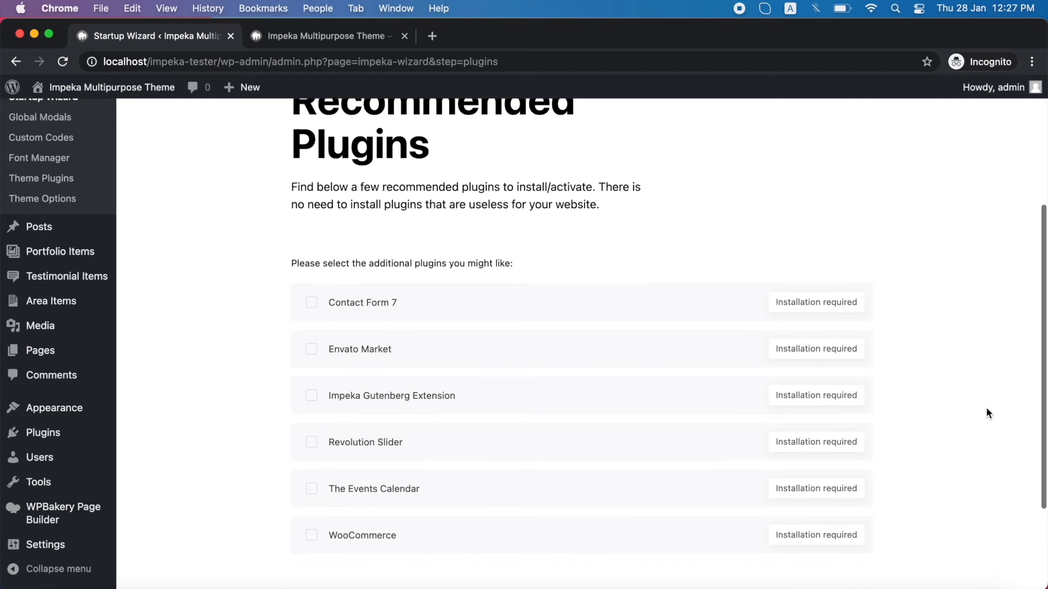
Scroll the Recommended Plugins list to reveal all six optional plugins
scroll(down, 3)
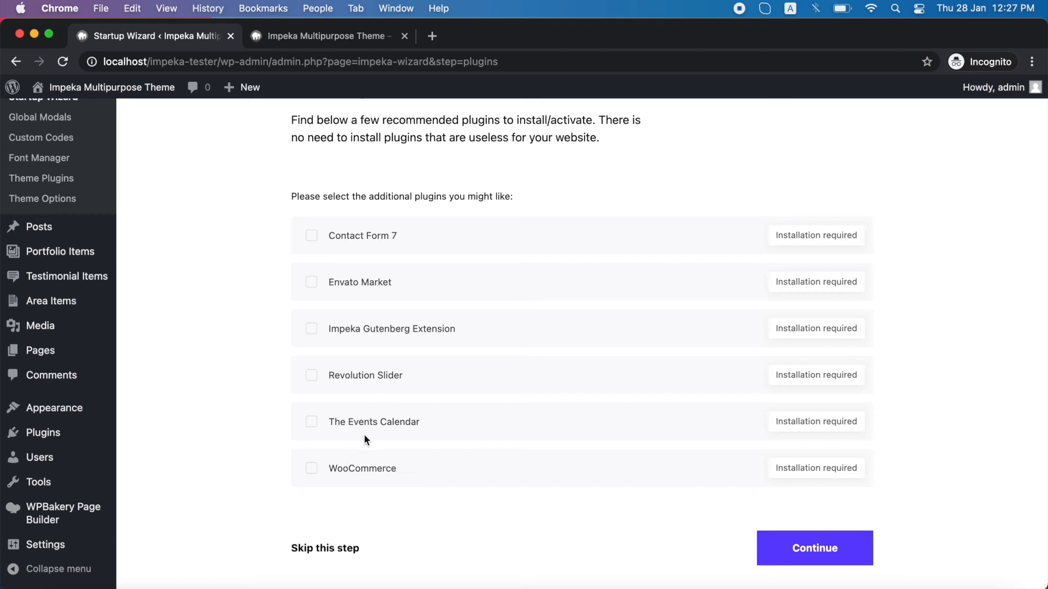
mouse_move(310, 239)
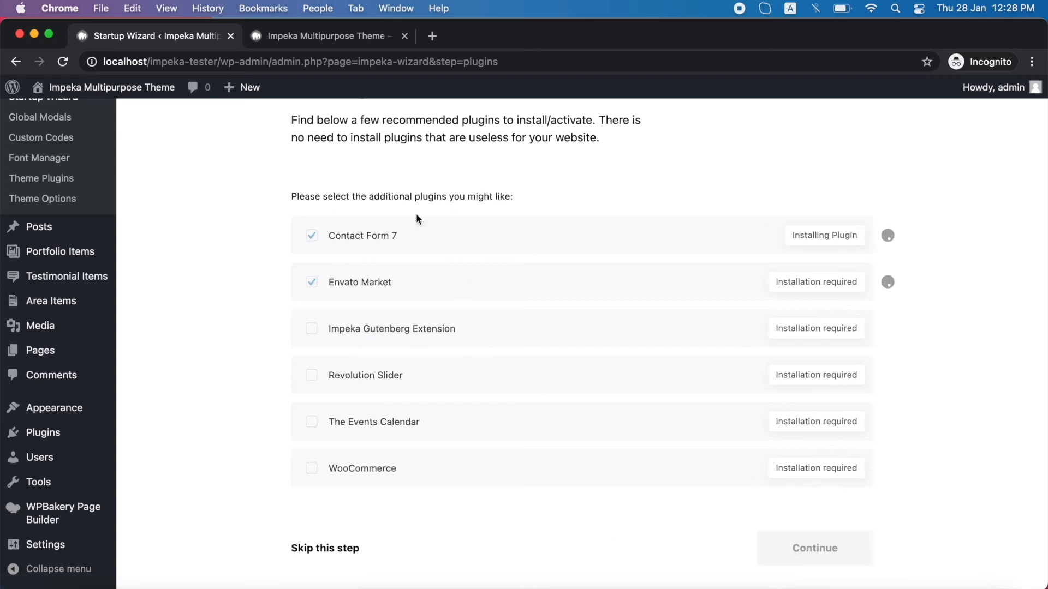
Continue from Recommended Plugins to install the chosen plugins and reach Demo Content
click(814, 547)
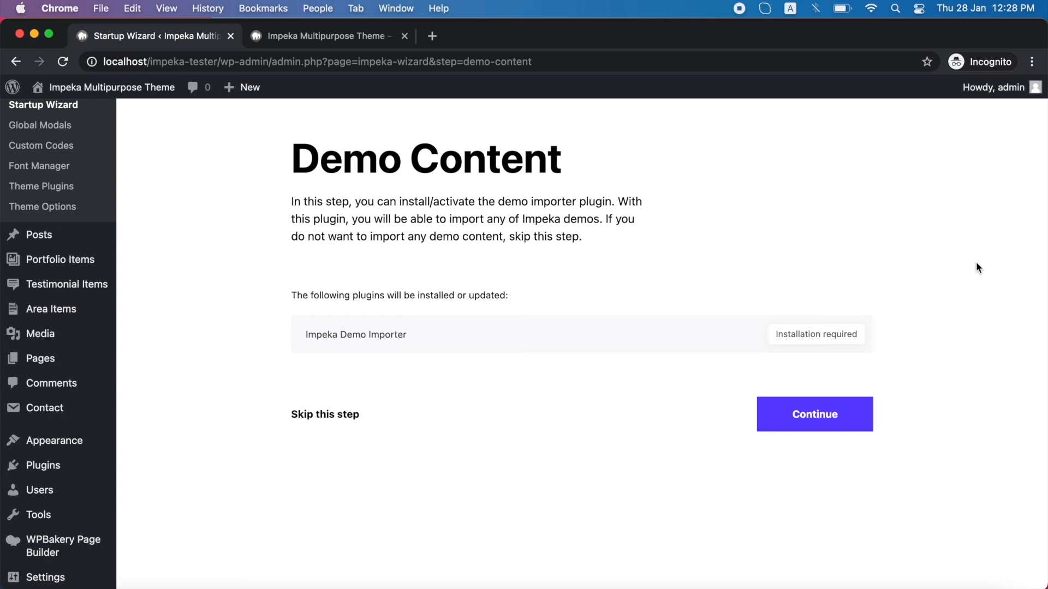
Continue from Demo Content to install Impeka Demo Importer and reach the Finish page
click(814, 415)
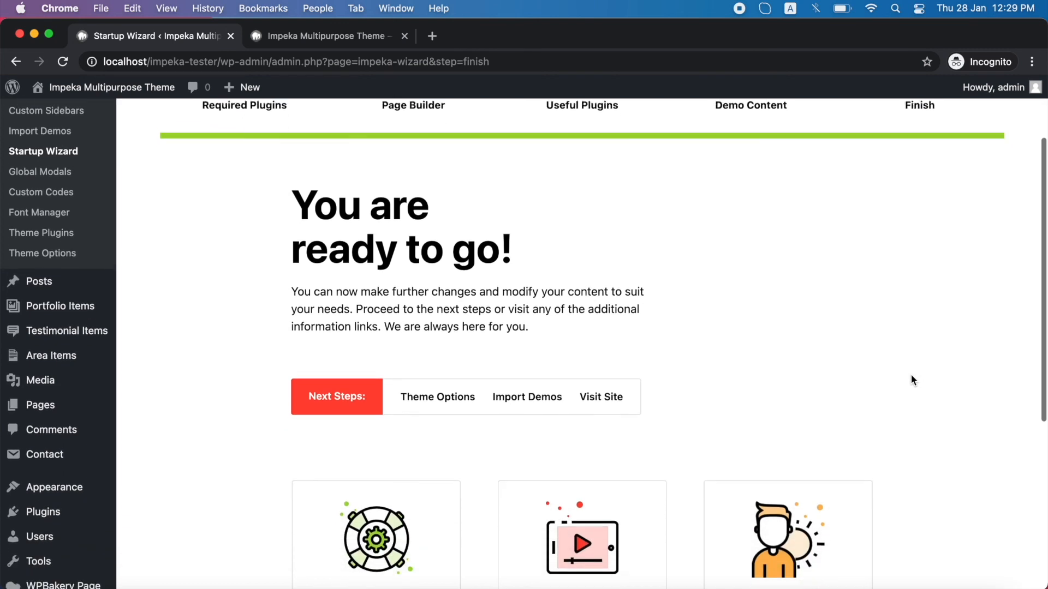